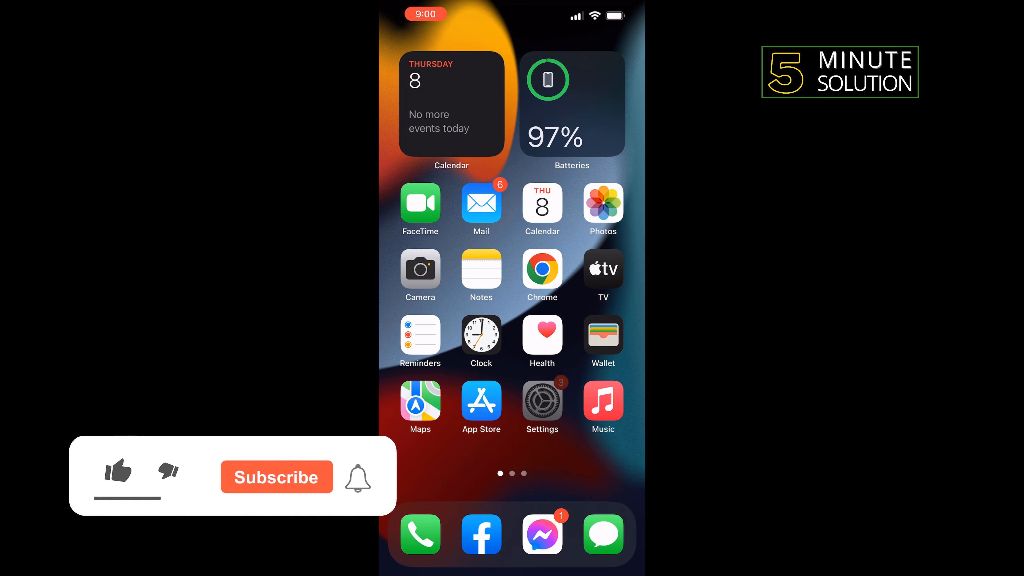
Step: Launch the Settings app from the Home Screen to reach its General section
left_click(542, 401)
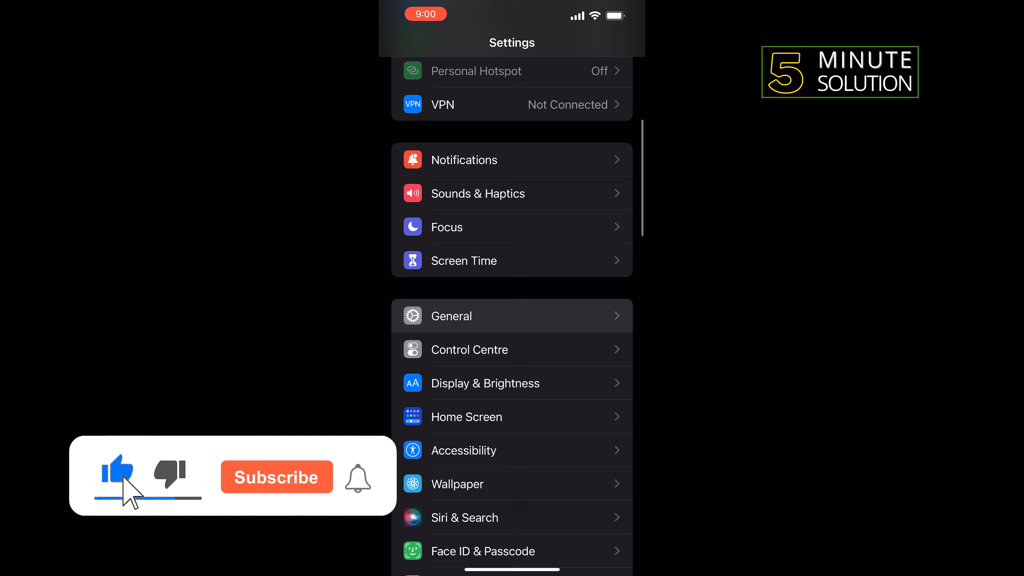